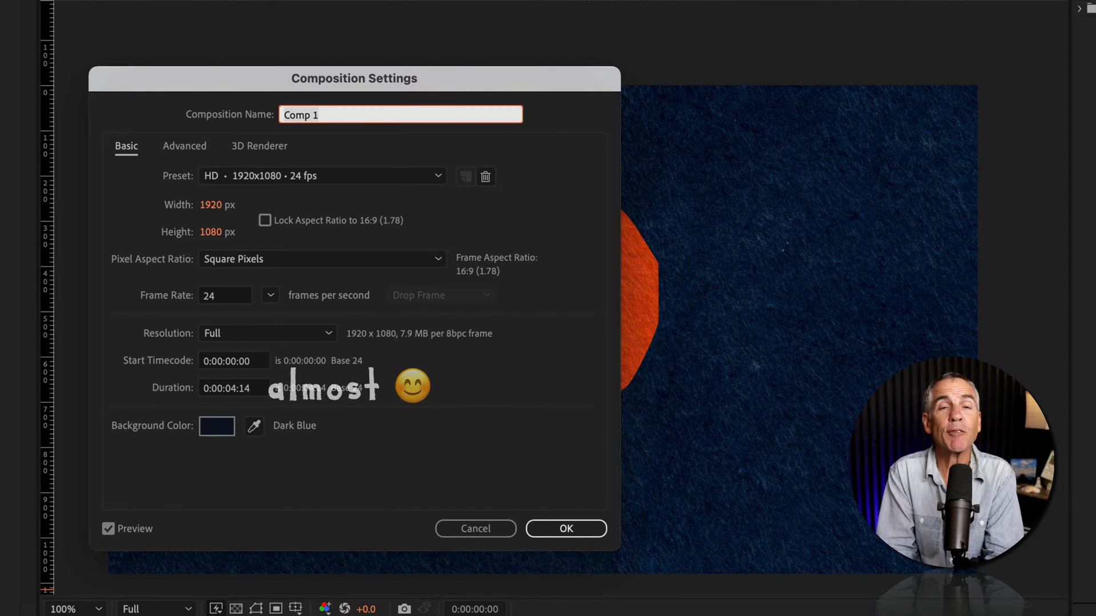
Step: Confirm the Composition Settings so the 1920×1080, 24 fps comp shows the orange logo on felt
left_click(565, 529)
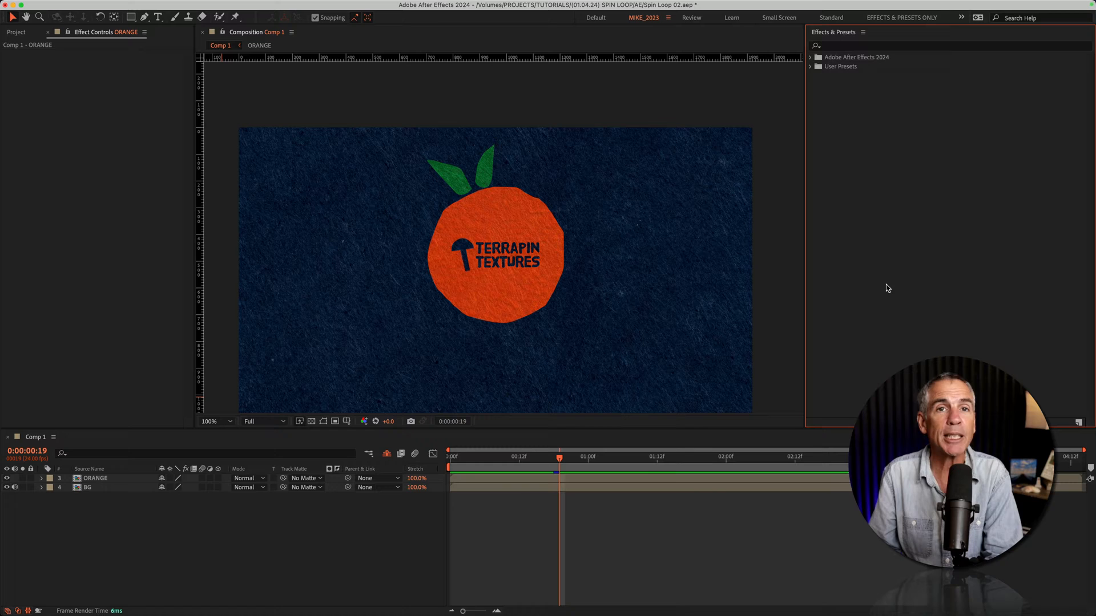
mouse_move(296, 2)
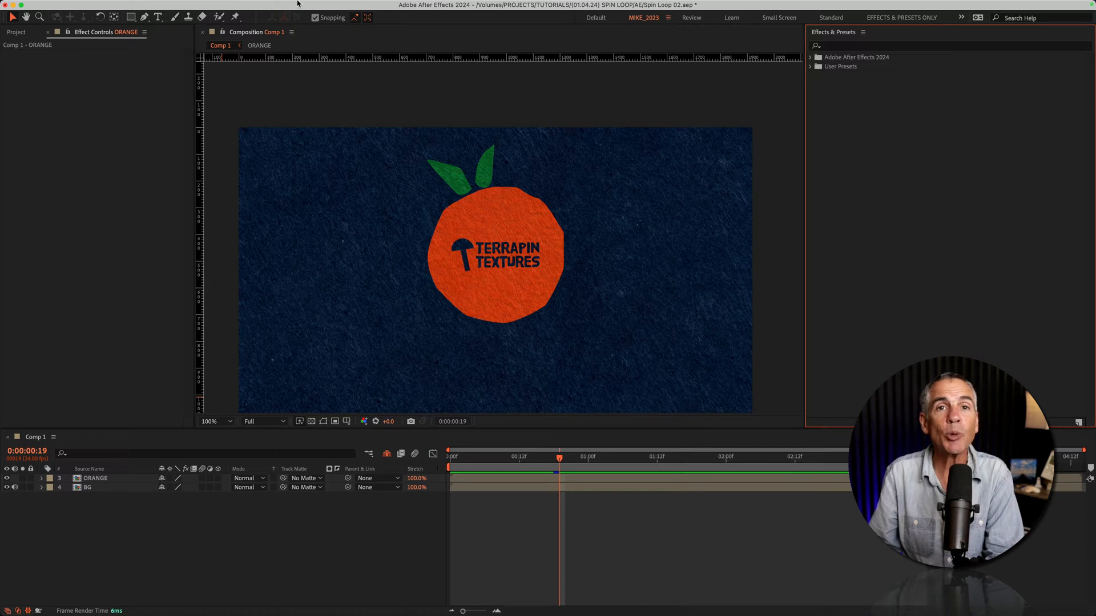
left_click(323, 7)
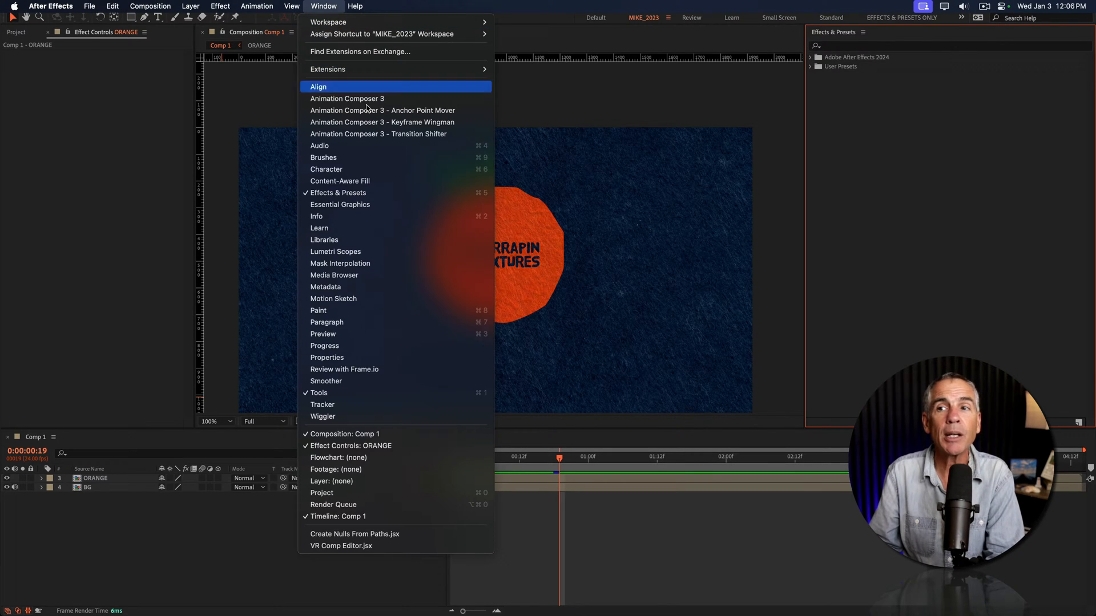
mouse_move(419, 192)
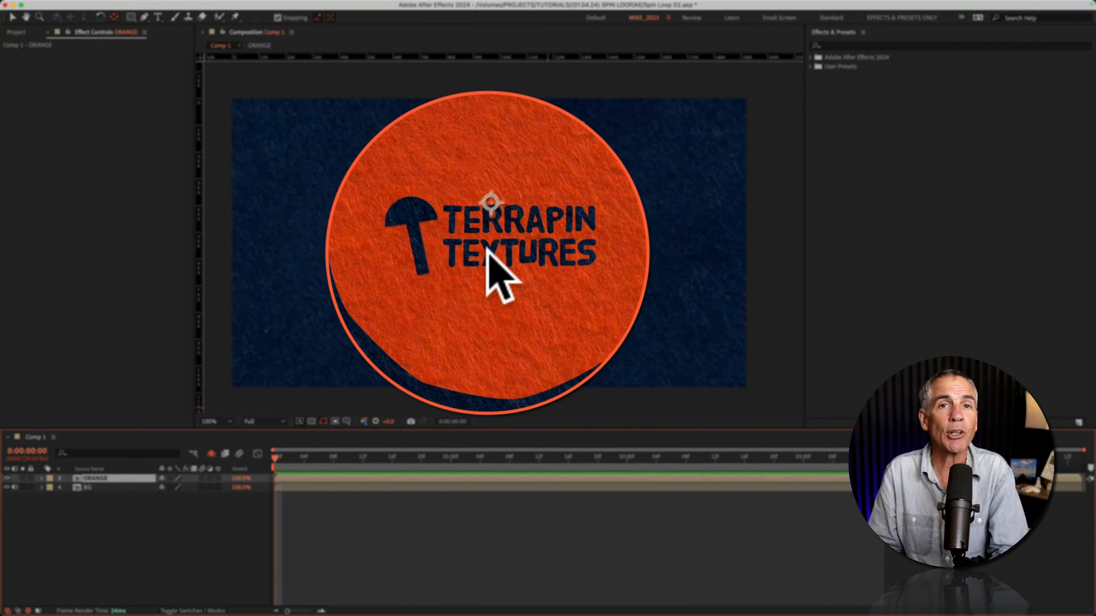
left_click(106, 478)
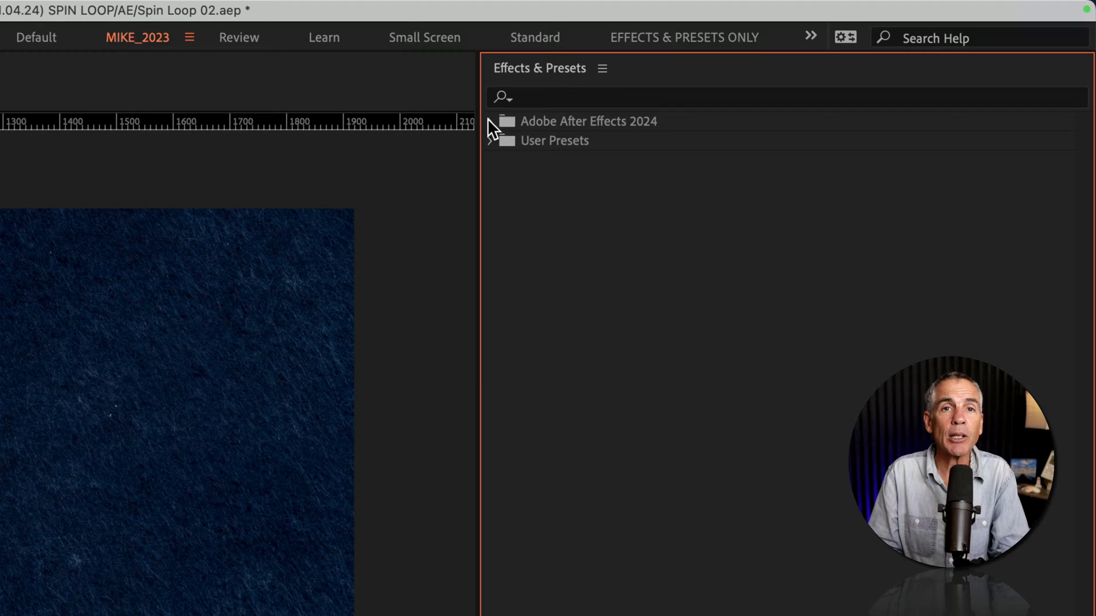
Step: Expand Adobe After Effects 2024 > Presets > Adobe Express in the Effects & Presets panel
left_click(492, 121)
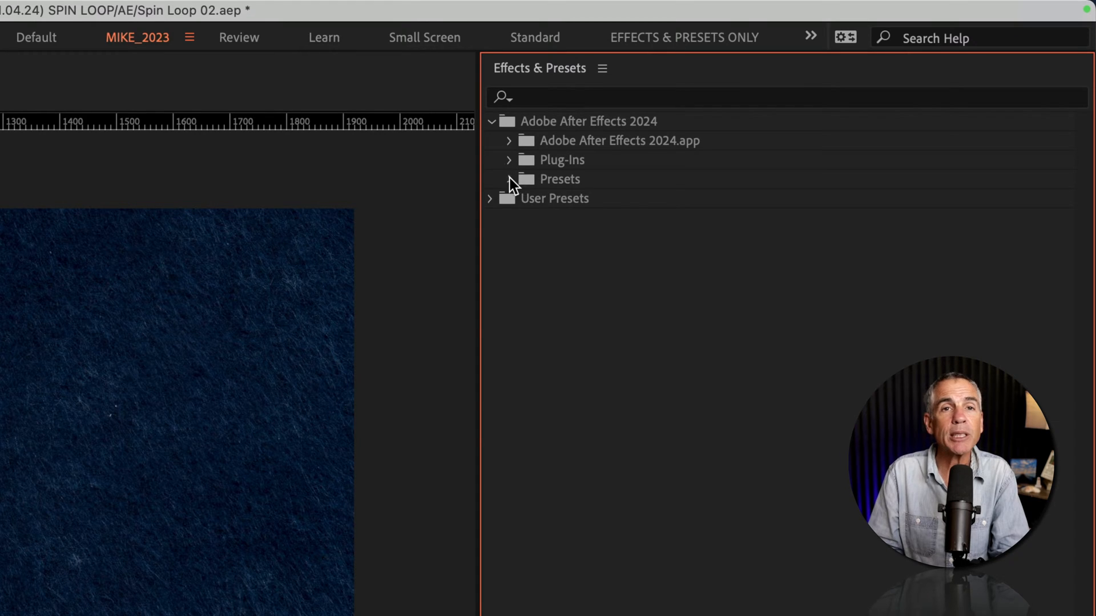
left_click(492, 180)
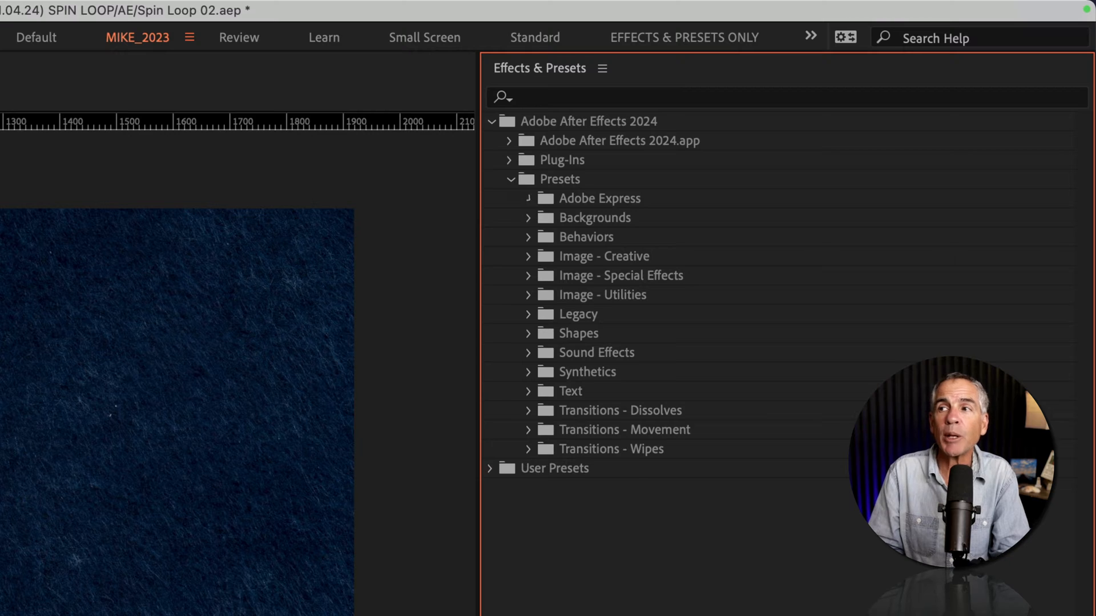
left_click(530, 197)
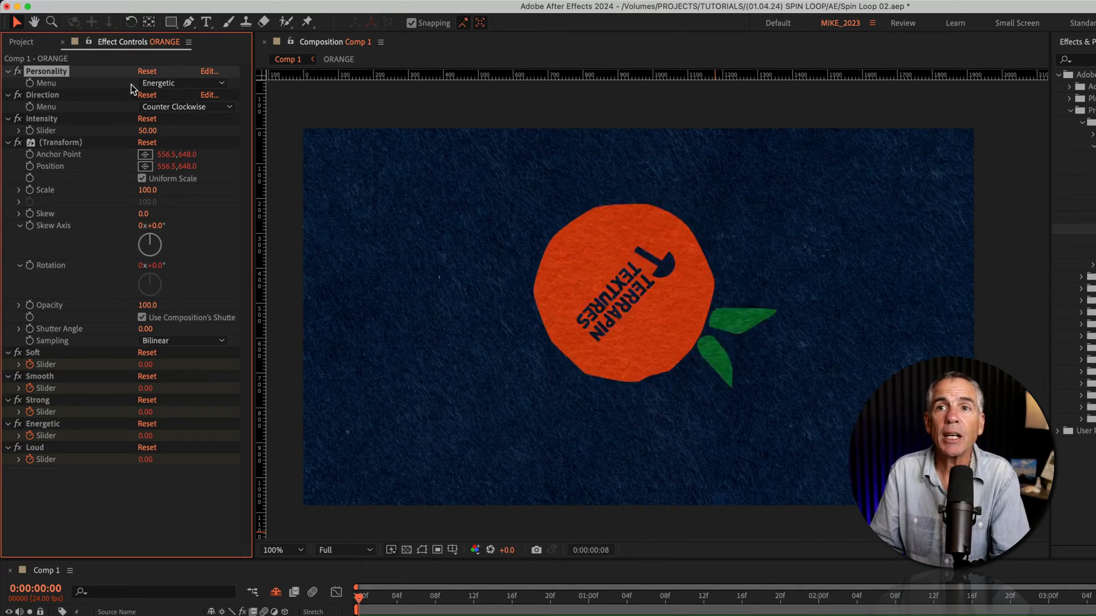
Step: Preview the Soft personality, then set the spin loop to clockwise with the Loud personality
left_click(183, 82)
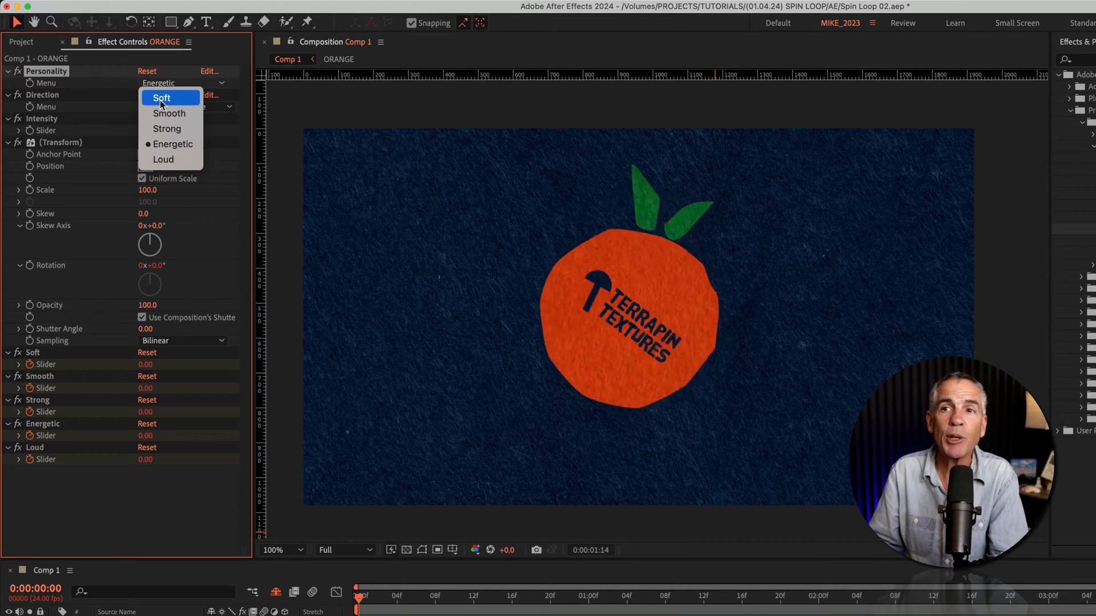
left_click(161, 97)
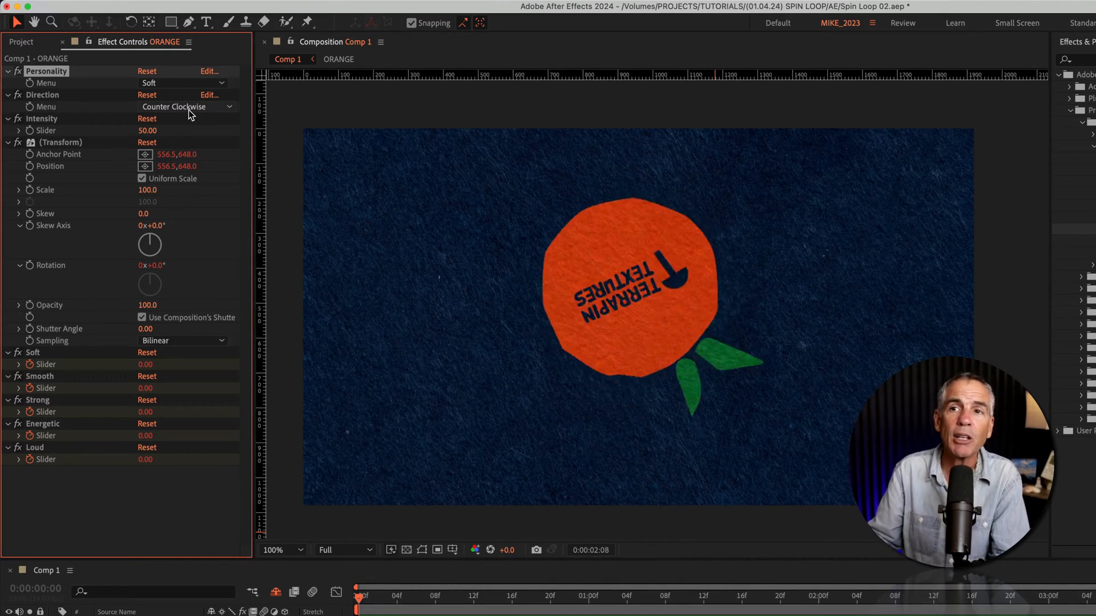
left_click(183, 106)
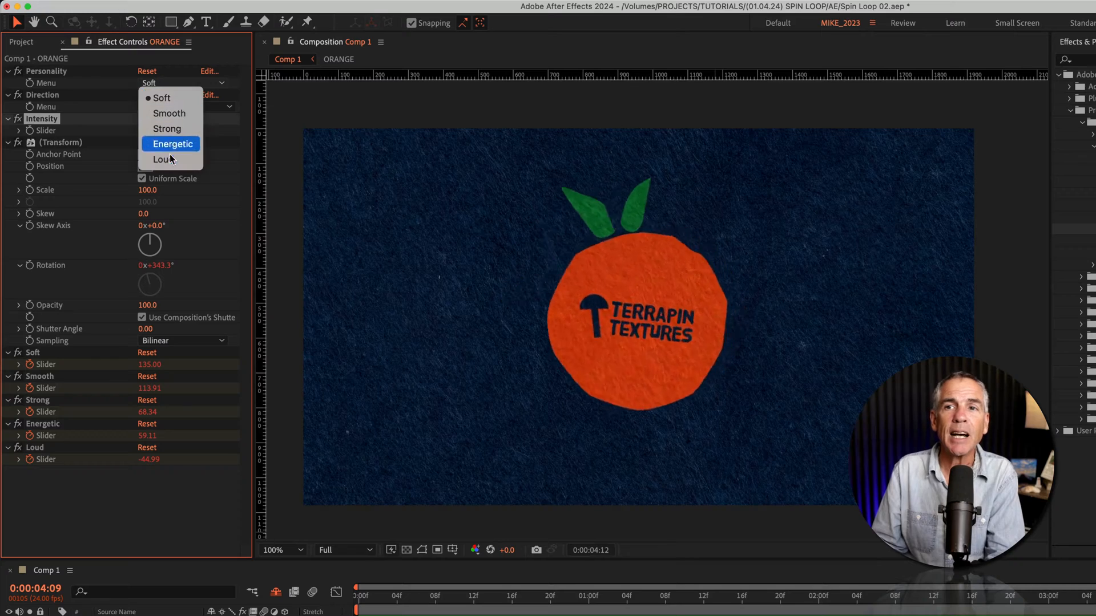
left_click(164, 160)
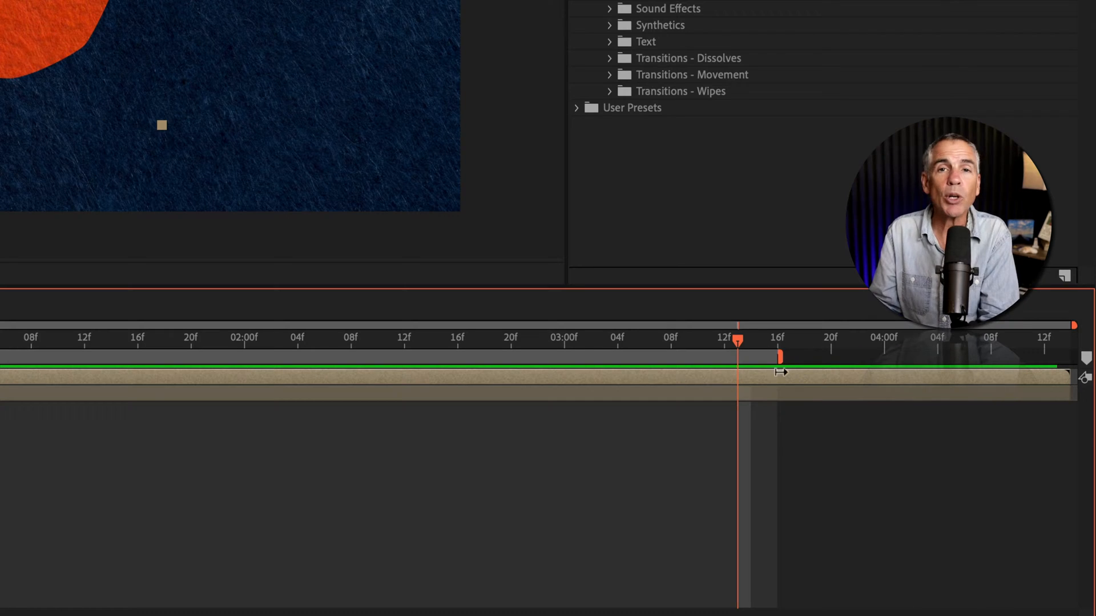
Step: Lower the spin loop Intensity to 5 and adjust the timeline work area
right_click(738, 357)
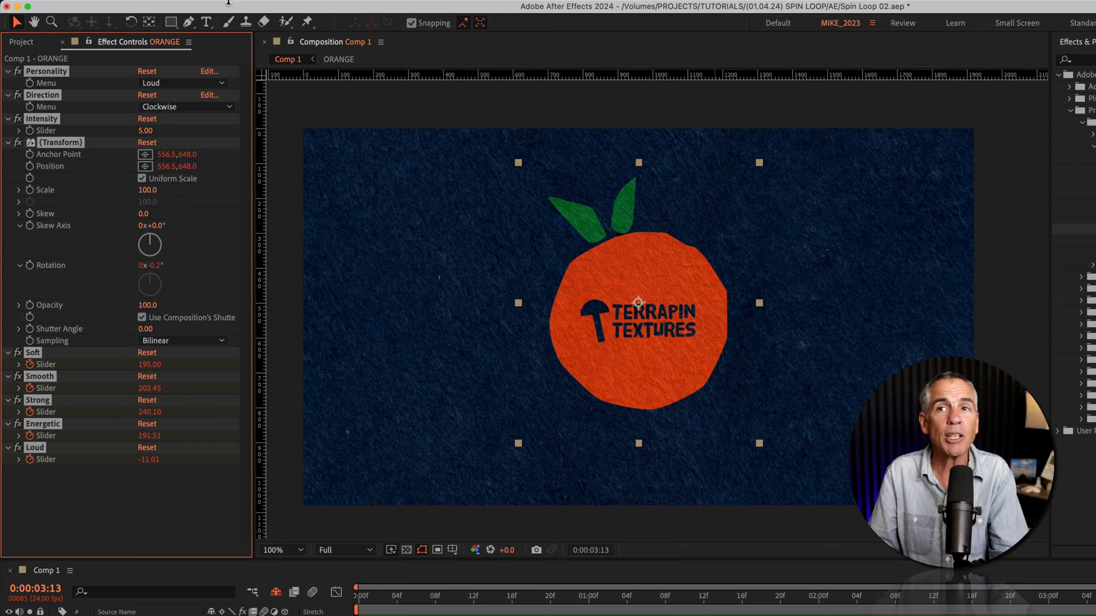
left_click(334, 8)
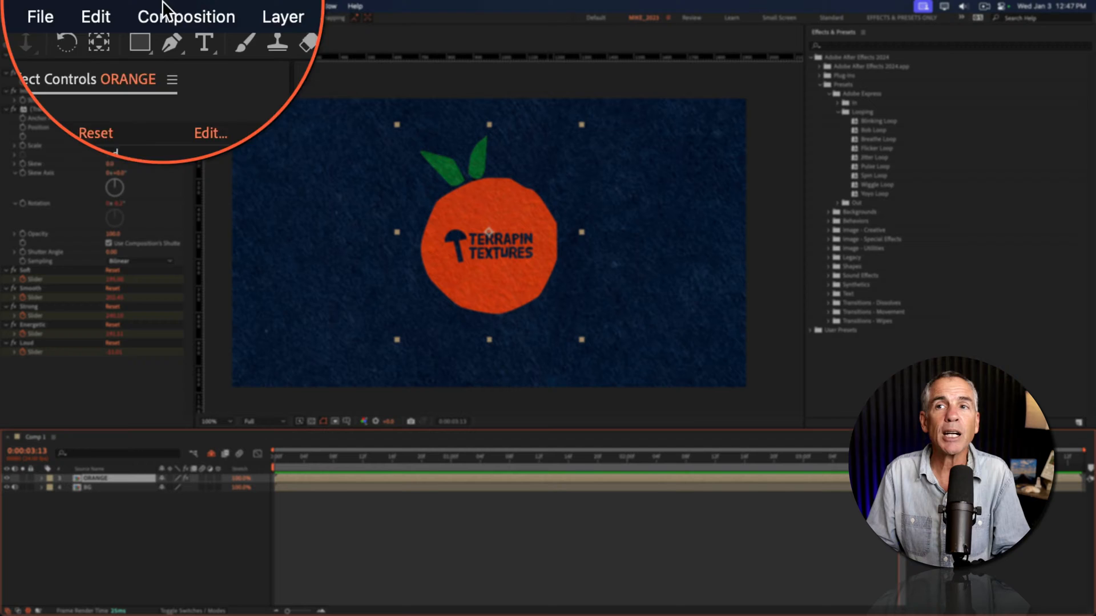
left_click(171, 16)
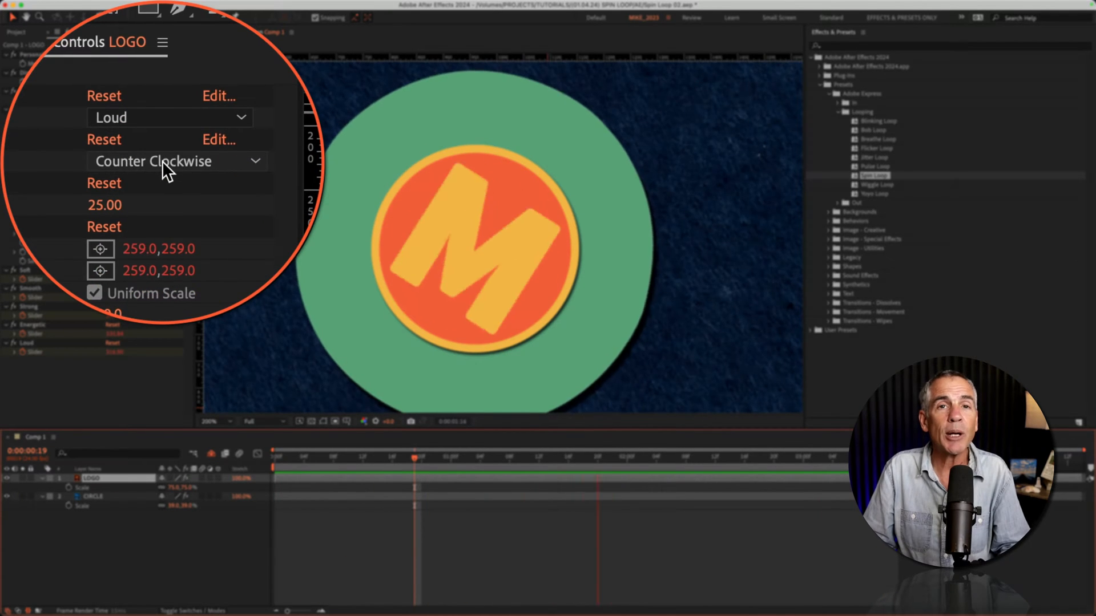
Step: Select the CIRCLE layer to show its Smooth, clockwise, intensity 25 spin loop settings
left_click(92, 495)
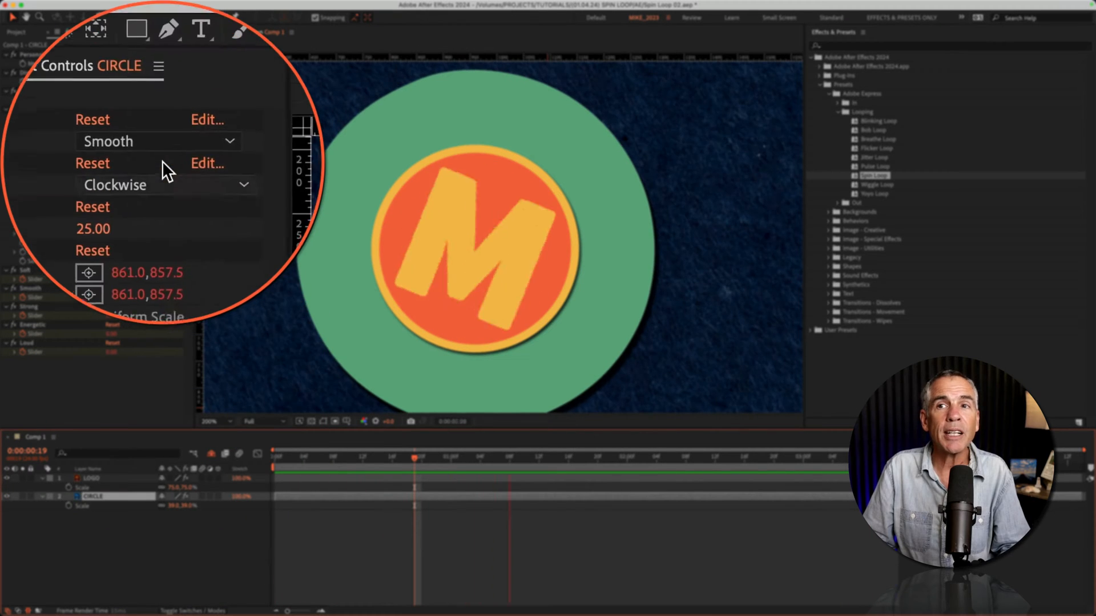